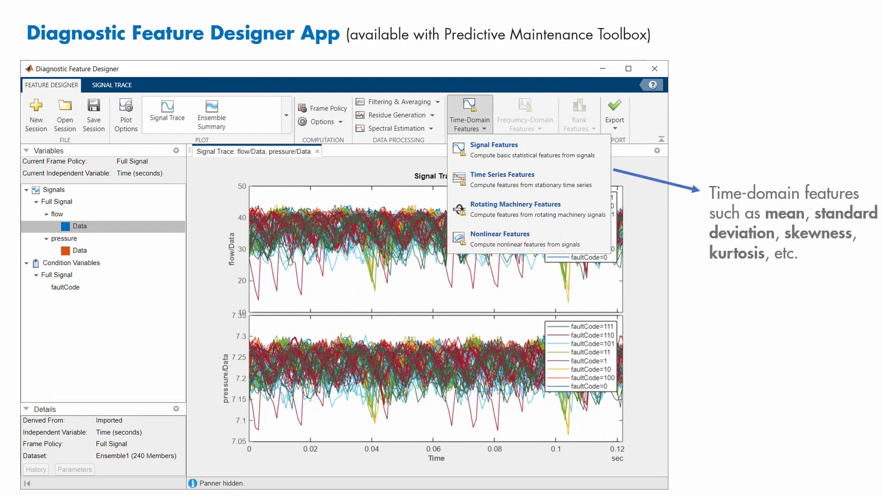
Step: Plot the flow power spectrum and extract spectral features (PeakAmp1, PeakFreq1, BandPower) into FeatureTable1
click(524, 116)
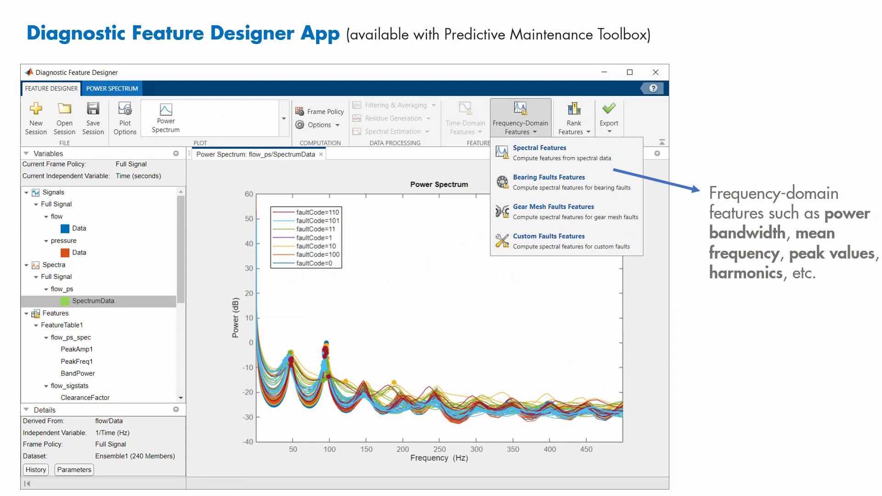